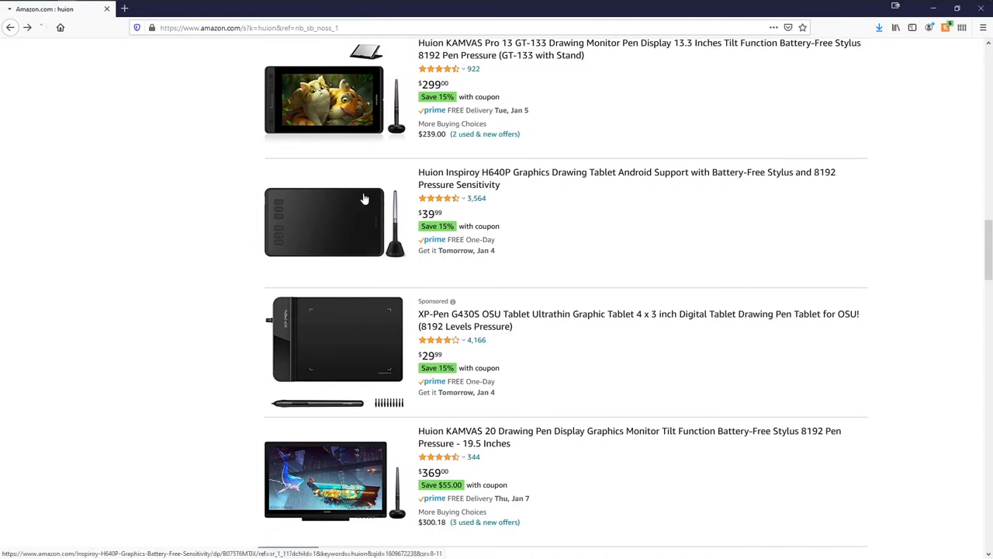
Open the Huion Inspiroy H640P product page ($39.99) from the huion search results
click(627, 177)
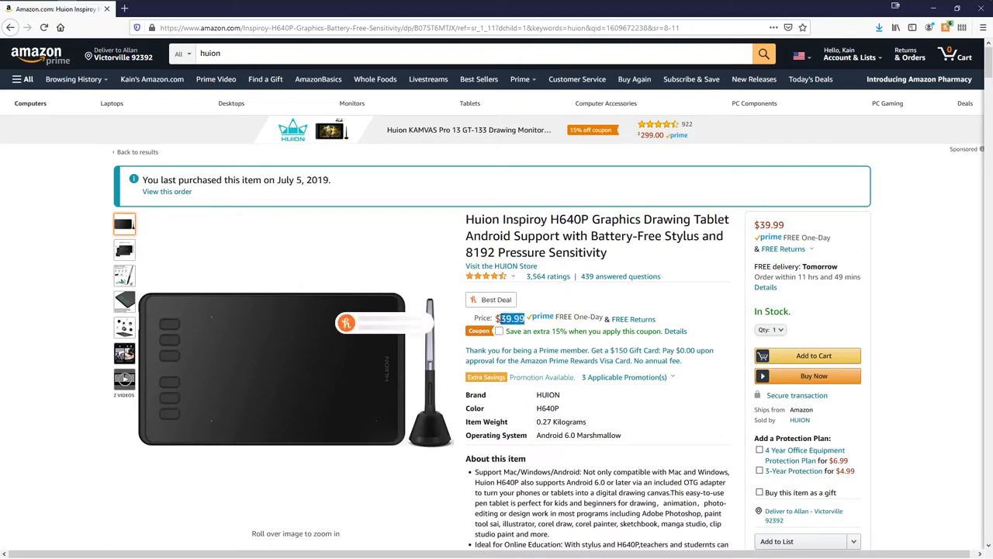
mouse_move(348, 321)
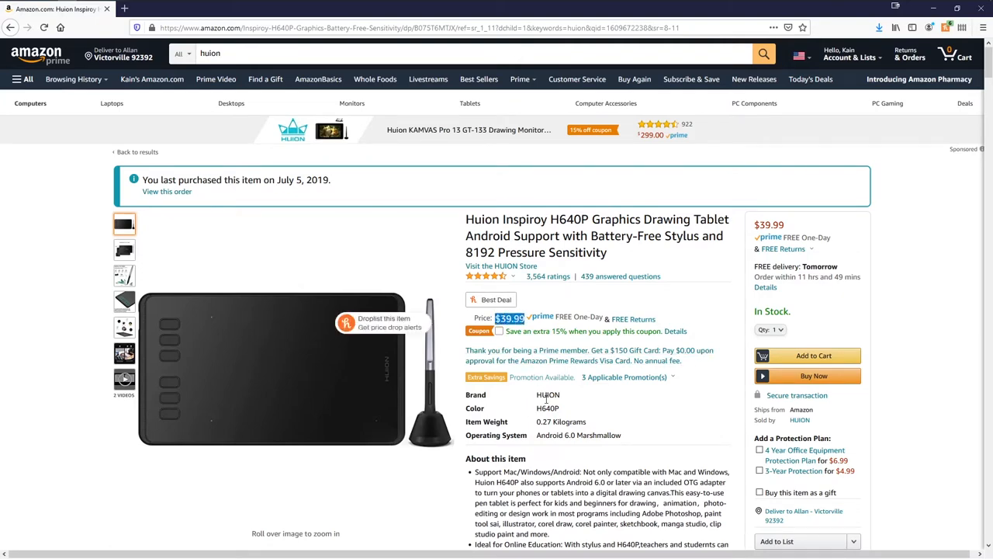
click(521, 9)
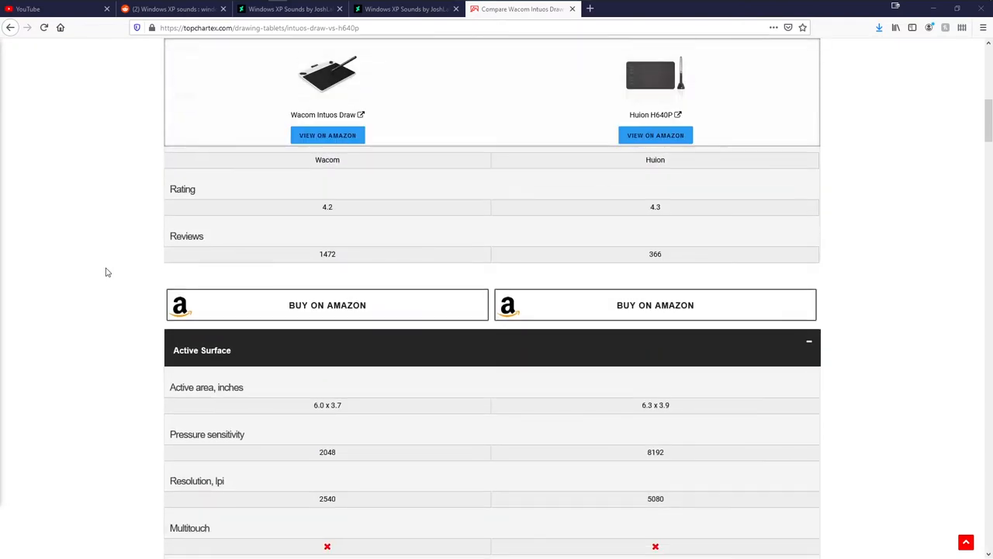
scroll(down, 3)
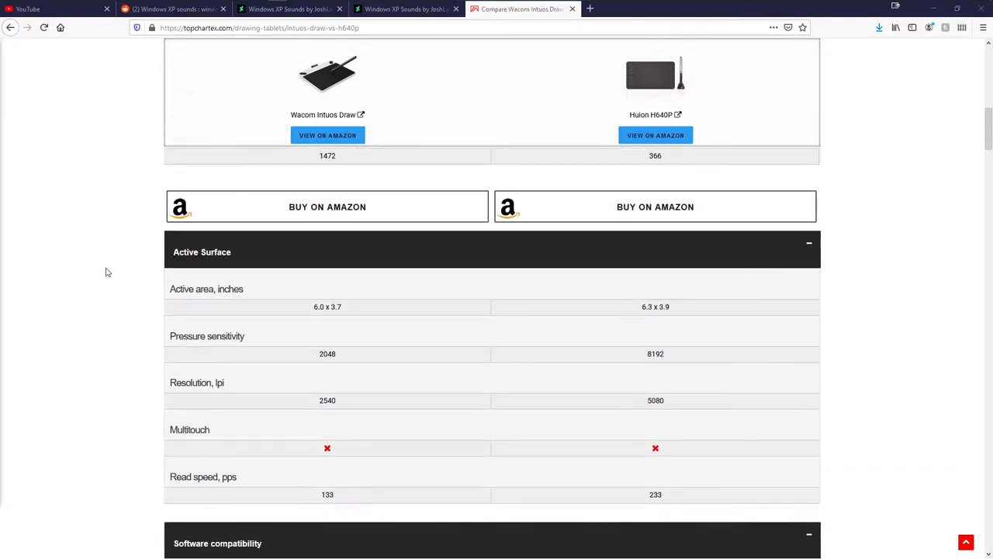
scroll(down, 3)
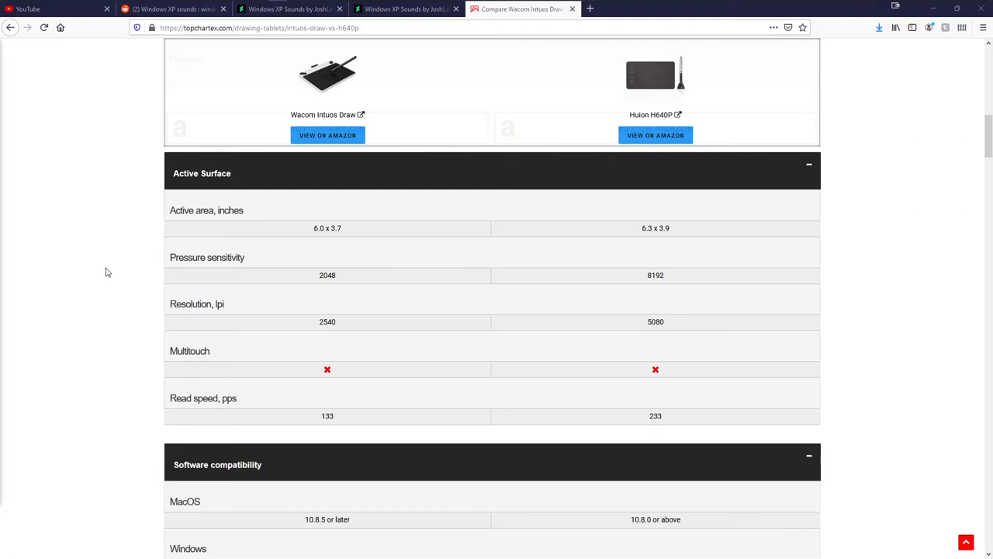
scroll(down, 3)
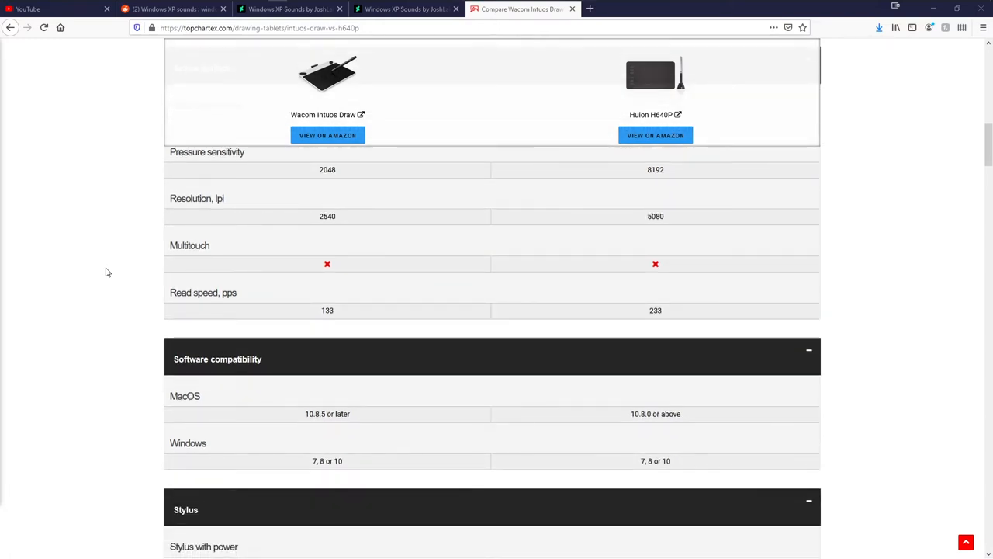
scroll(down, 3)
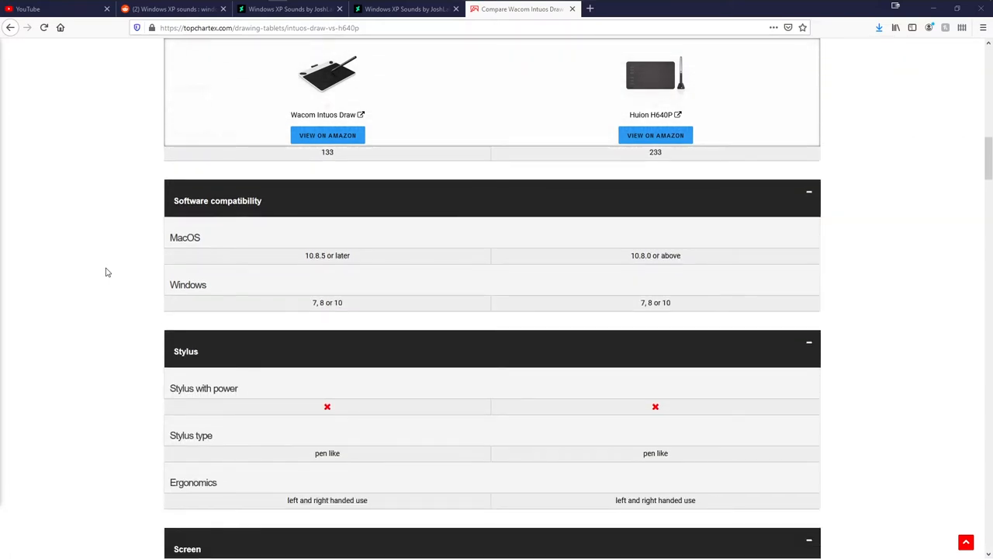
scroll(down, 3)
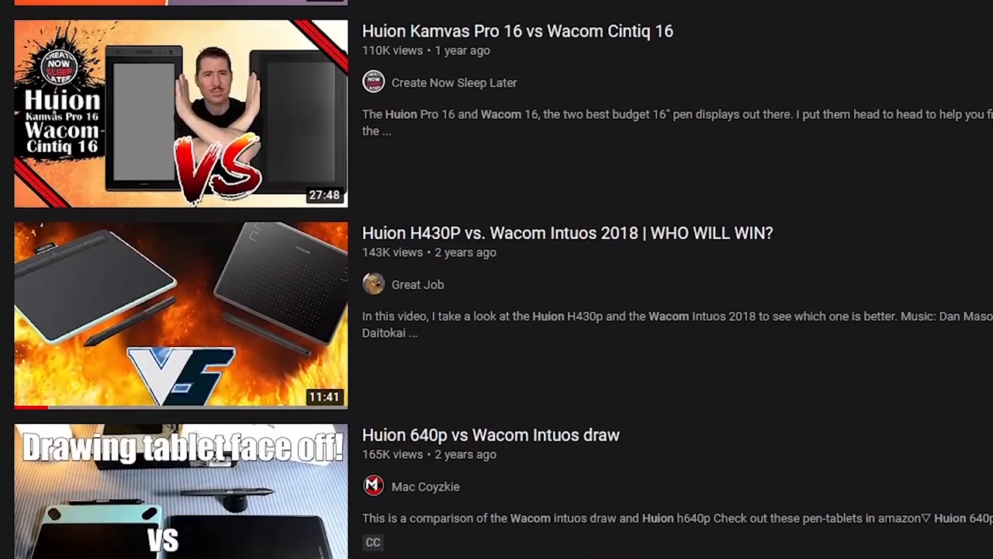
scroll(down, 3)
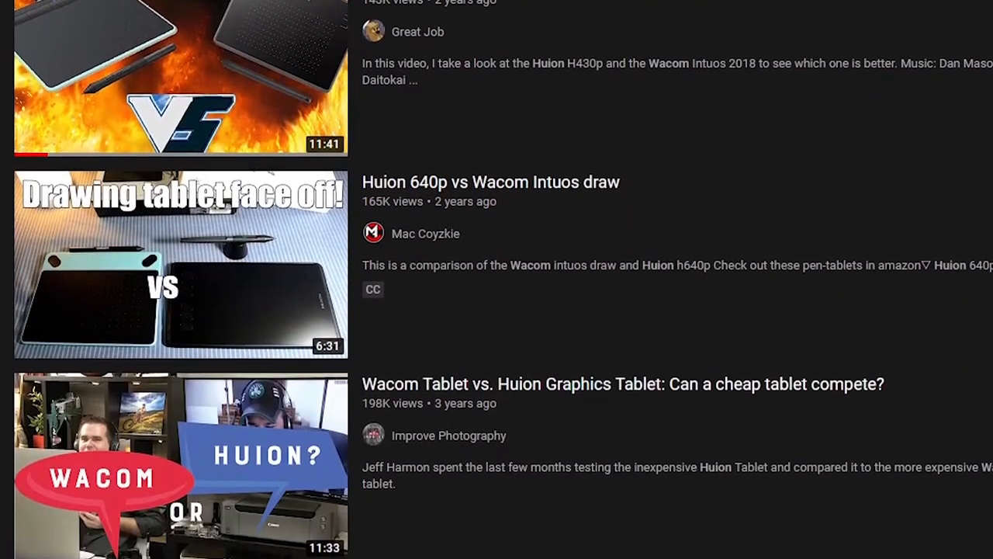
scroll(down, 3)
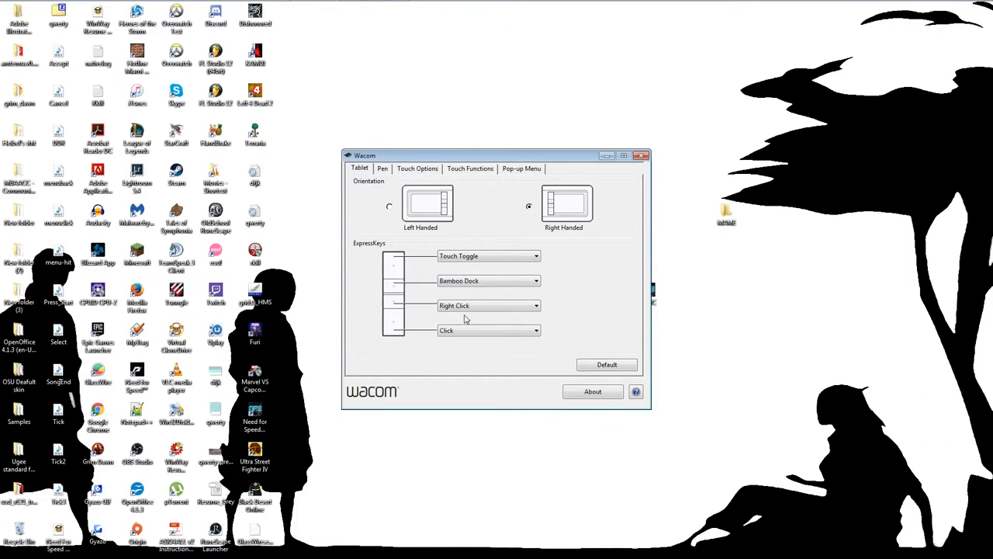
Drag the pen's Eraser Feel slider to Firm, then back toward Soft
click(382, 167)
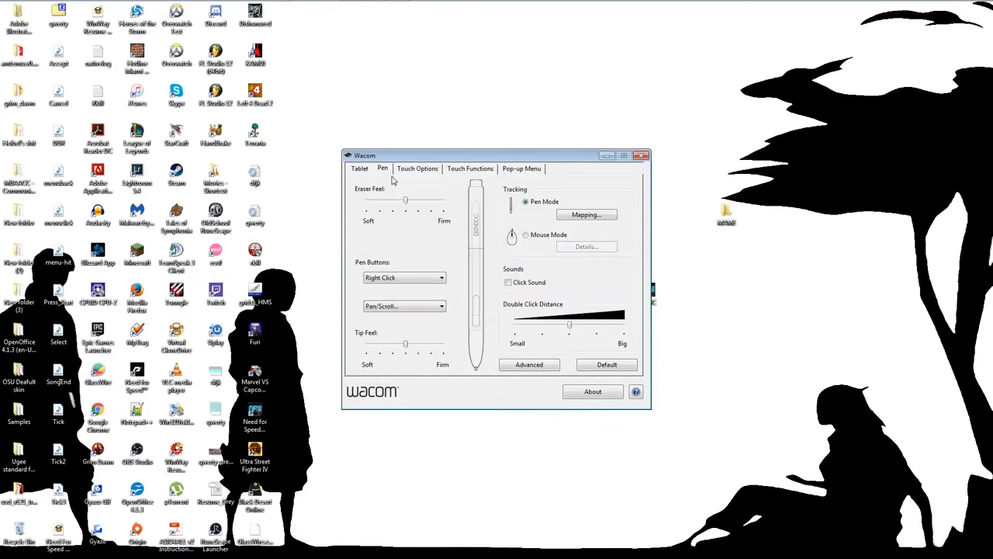
drag(404, 200, 443, 200)
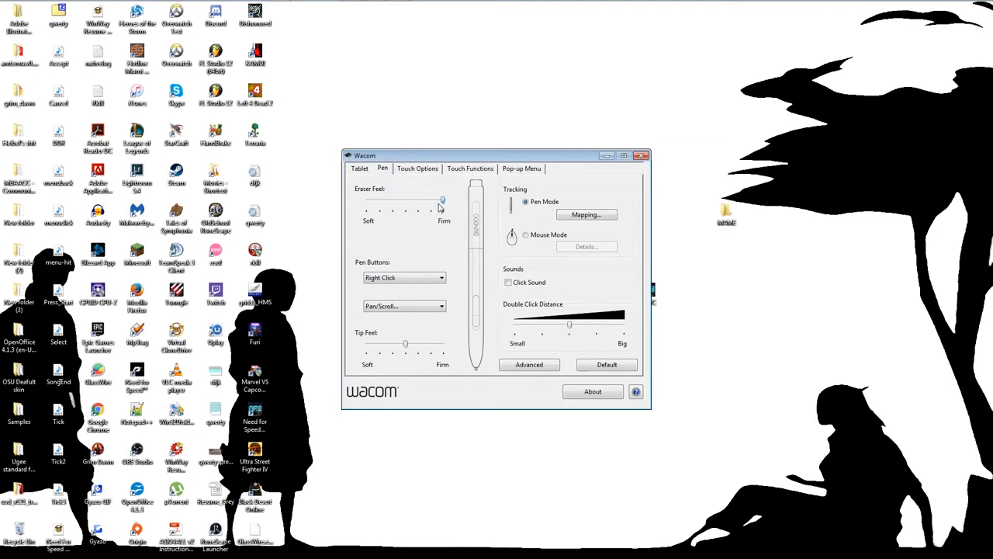
drag(444, 202, 405, 201)
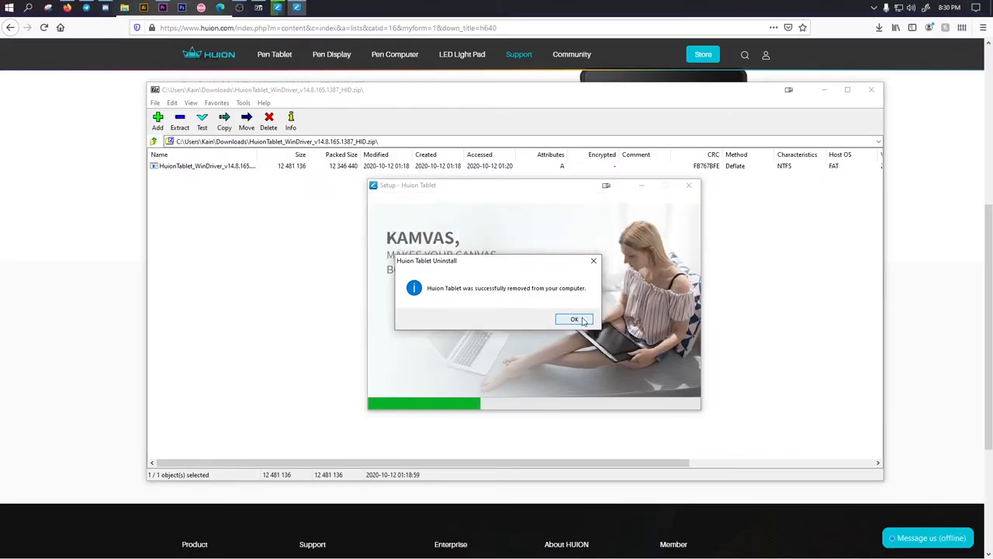
Acknowledge the old-driver removal message and finish the Huion Tablet setup wizard
click(574, 320)
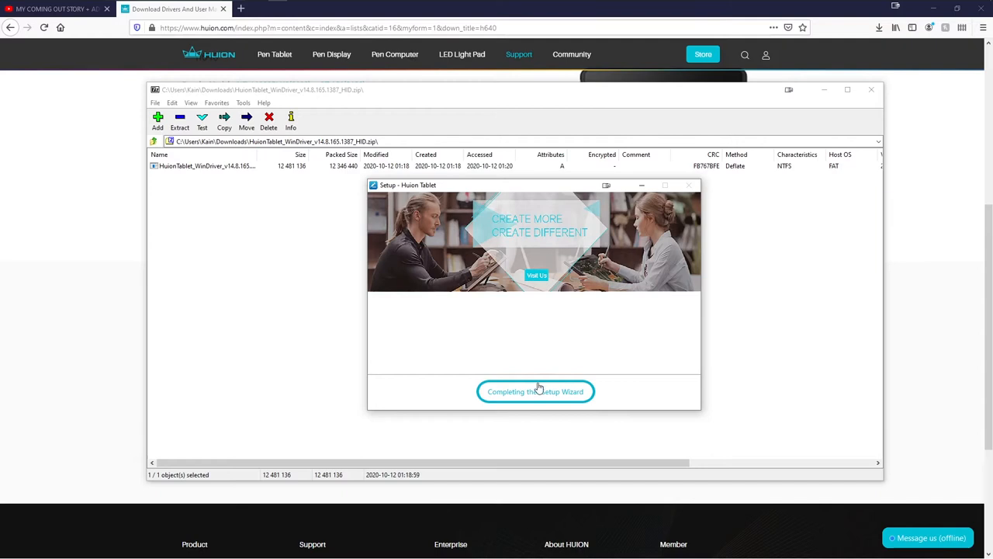
click(535, 391)
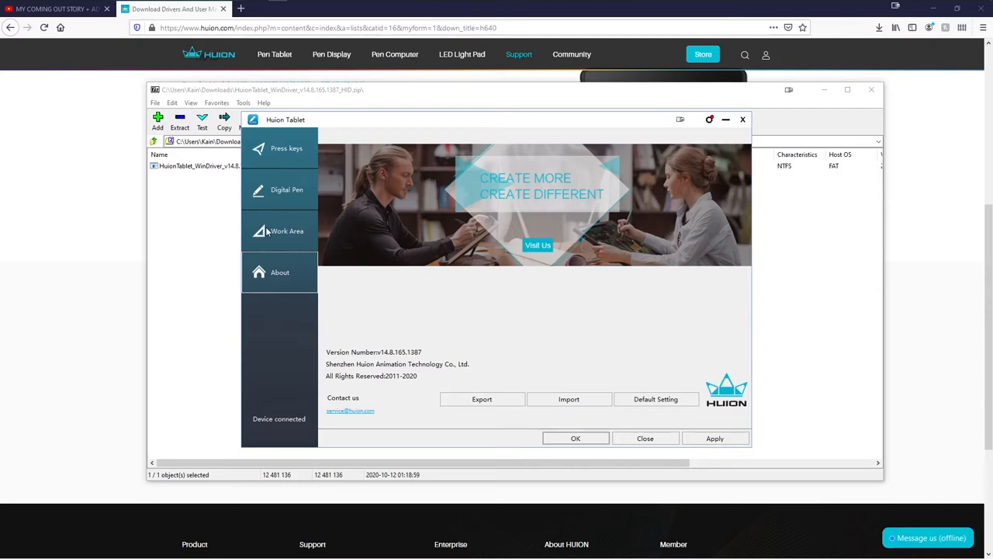
Import the saved tablet settings file into the Huion driver, discarding current changes
click(285, 230)
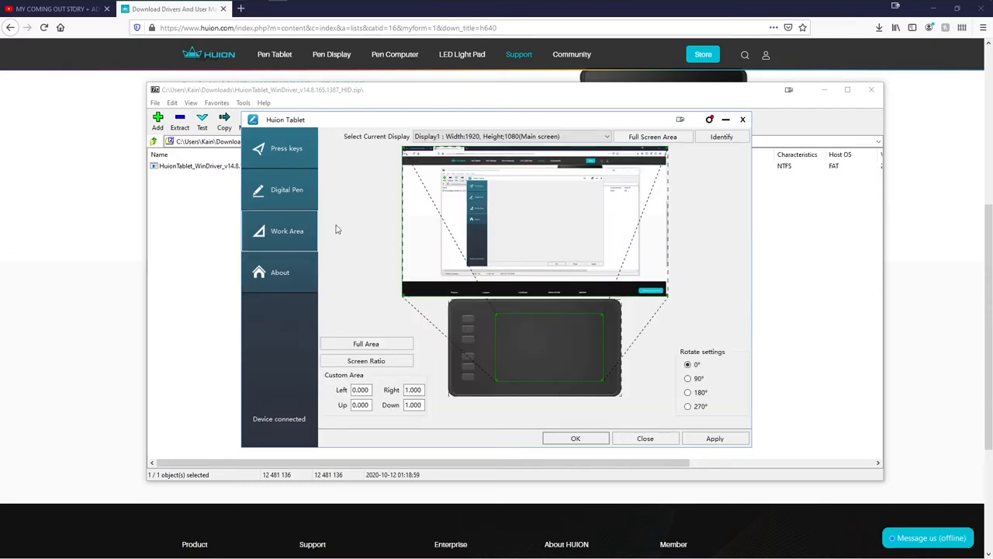
click(279, 271)
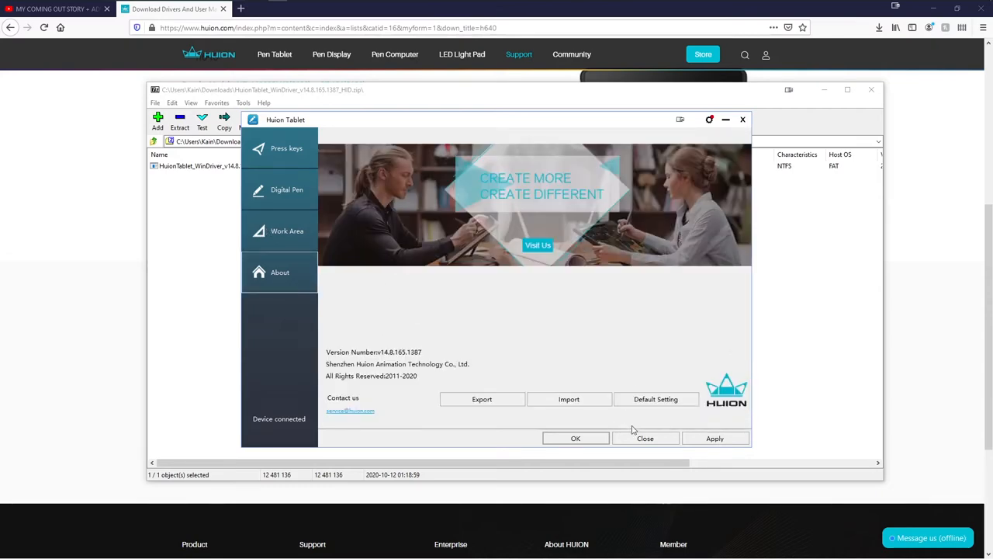
click(568, 399)
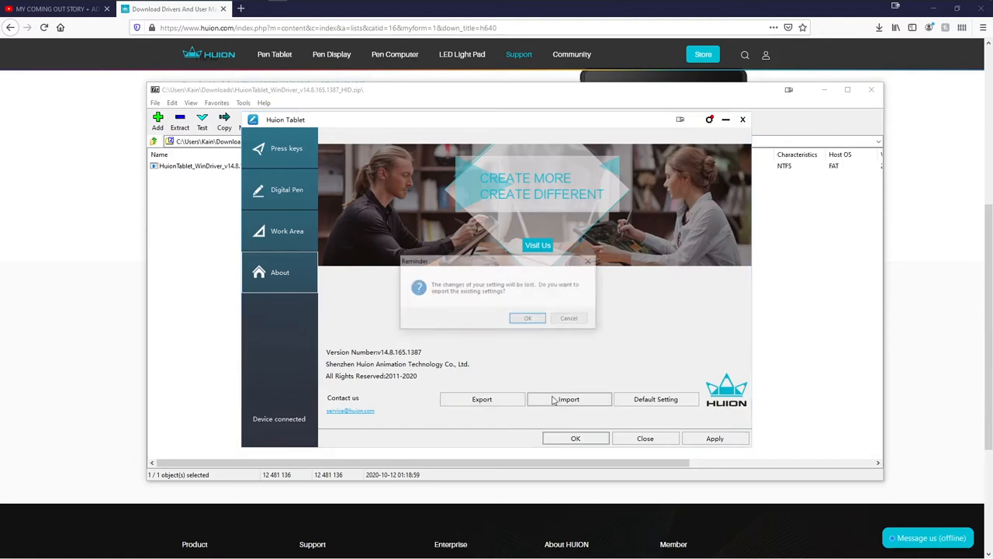
click(527, 318)
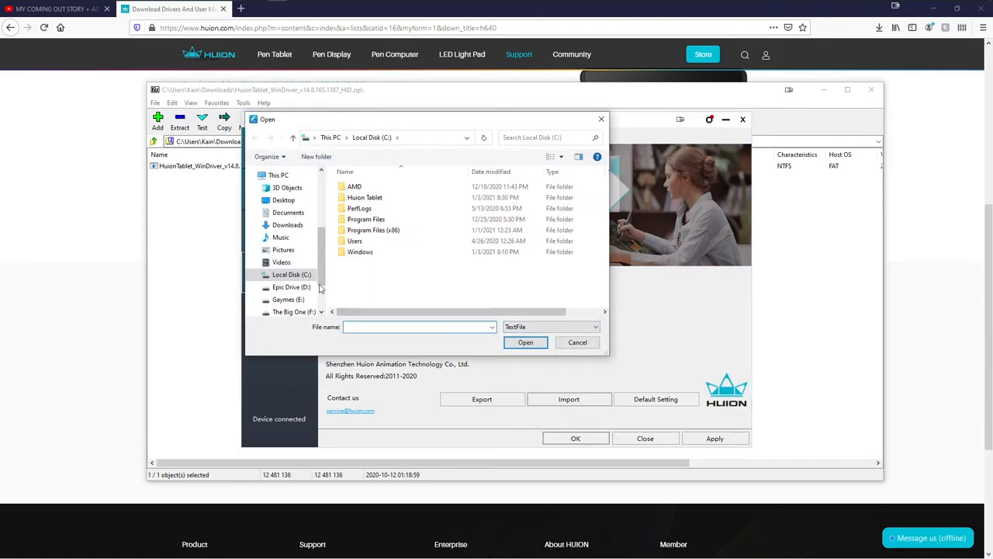
click(288, 211)
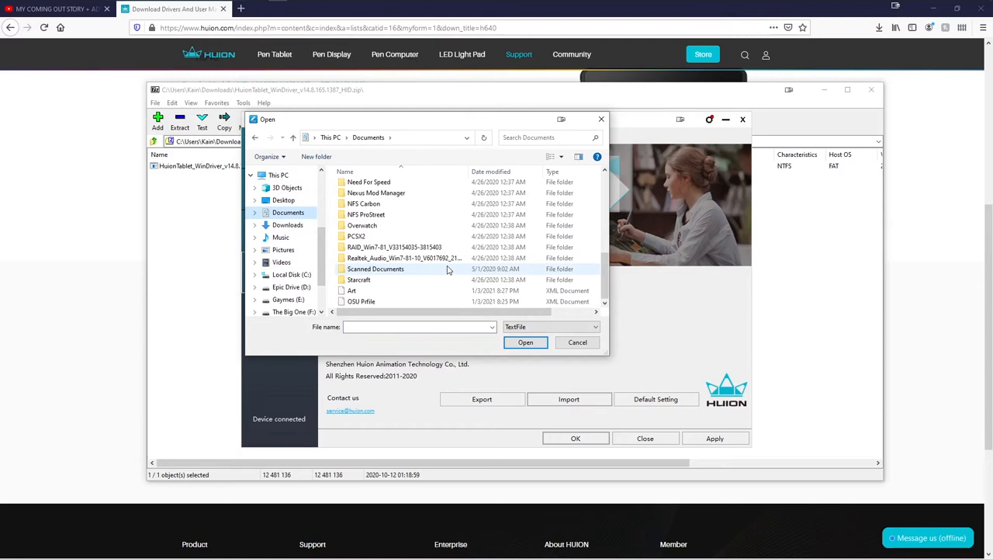
click(362, 301)
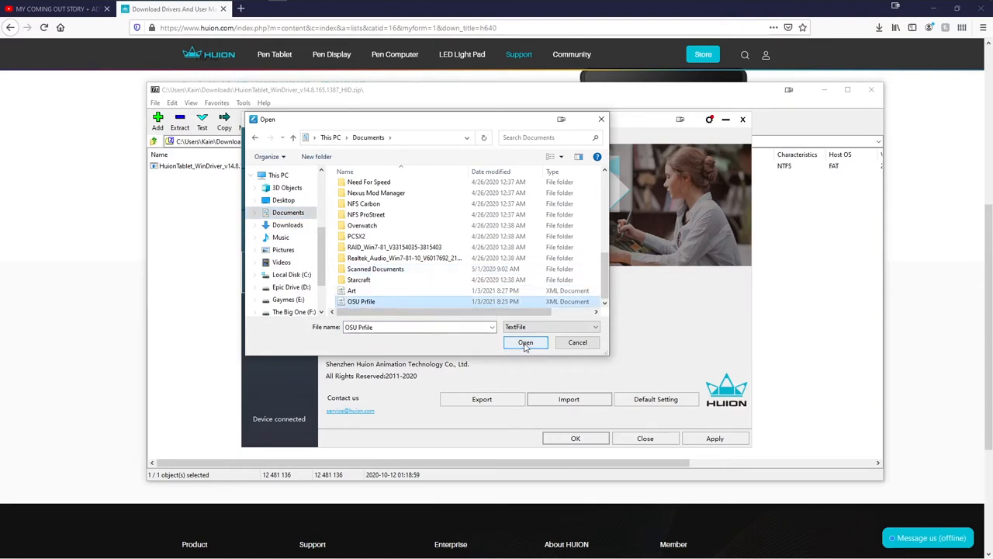
click(524, 343)
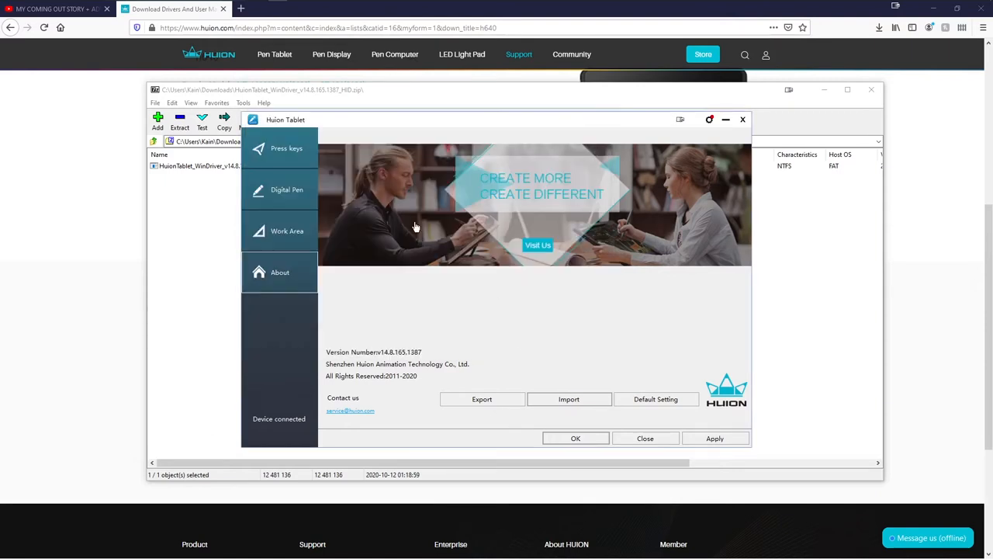
Shrink the tablet's active work area to a small top-left corner region and review the express keys
click(287, 230)
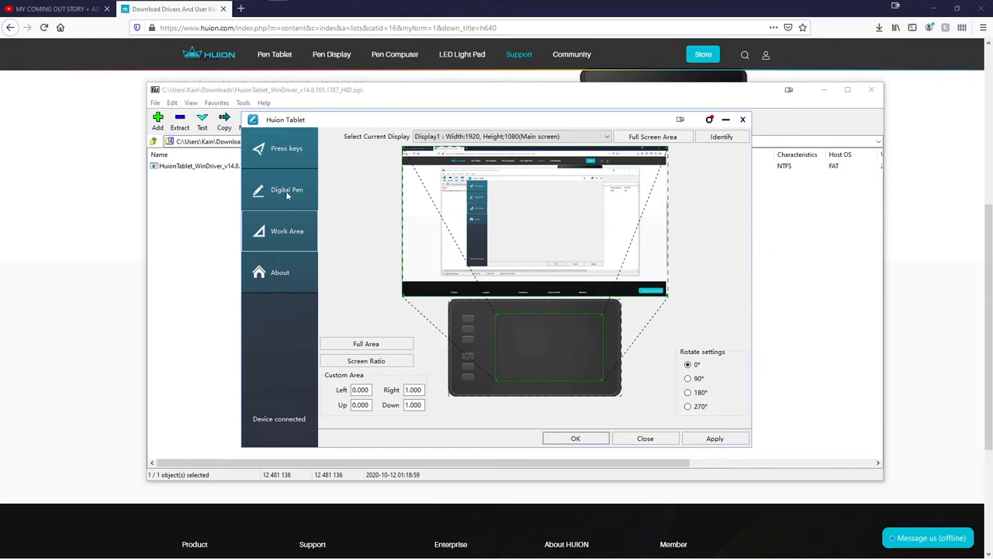
click(286, 149)
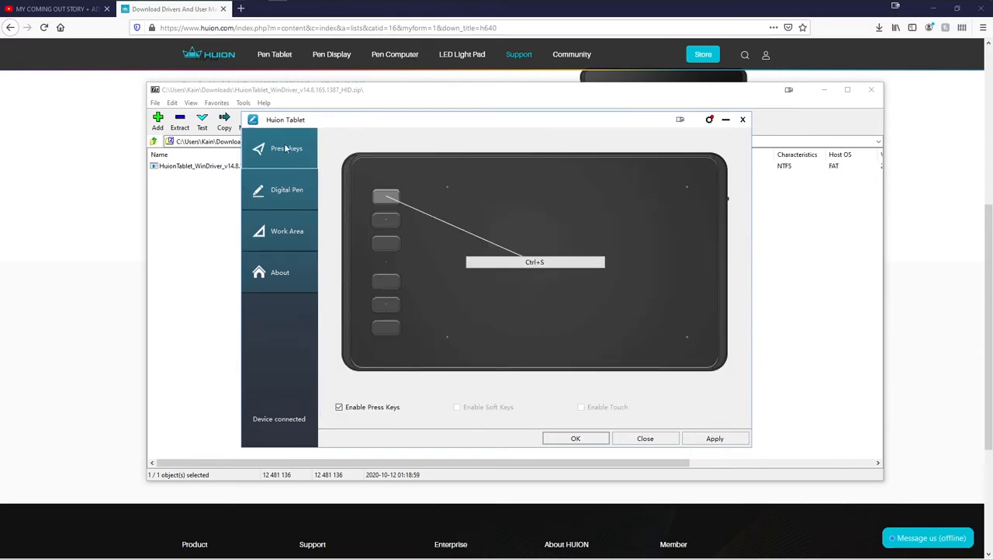
mouse_move(282, 195)
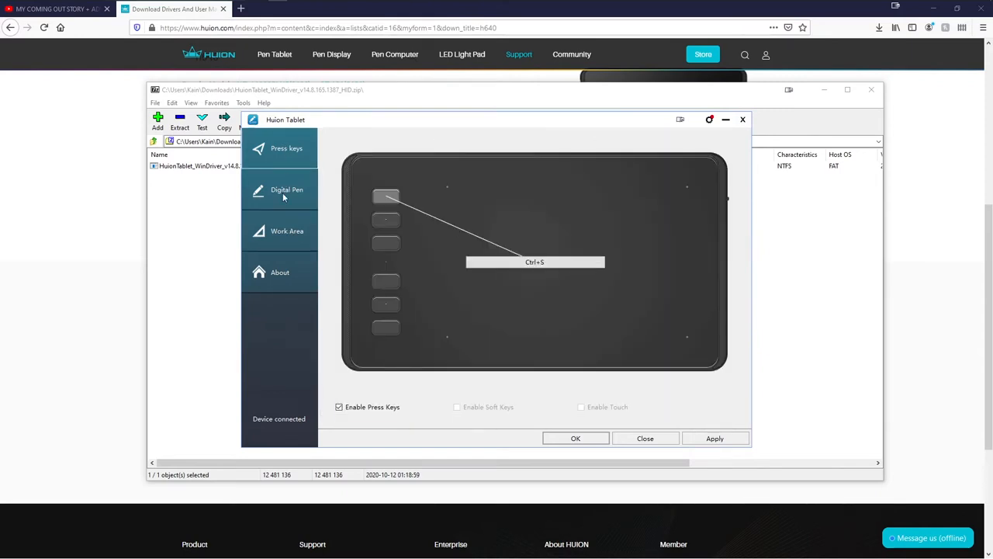
click(287, 230)
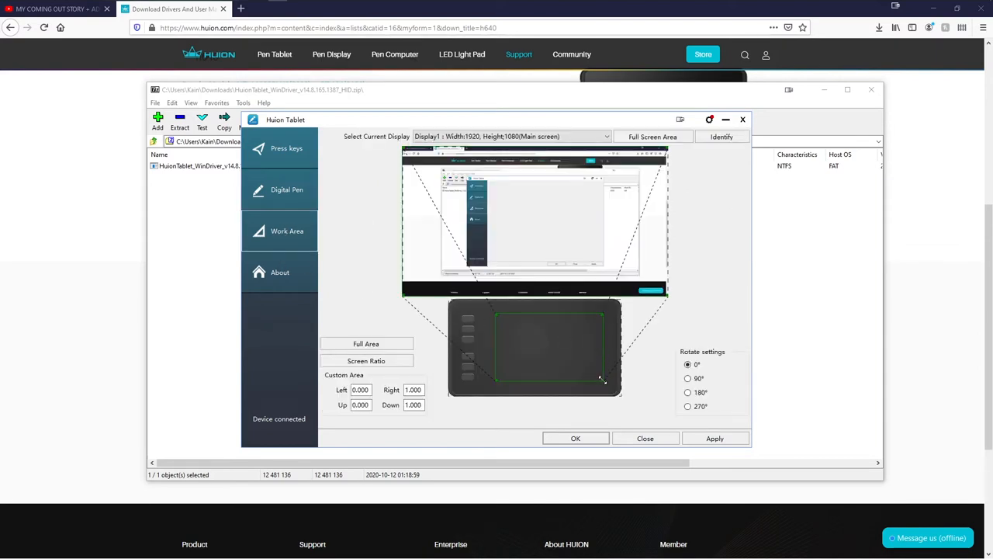
drag(603, 380, 512, 338)
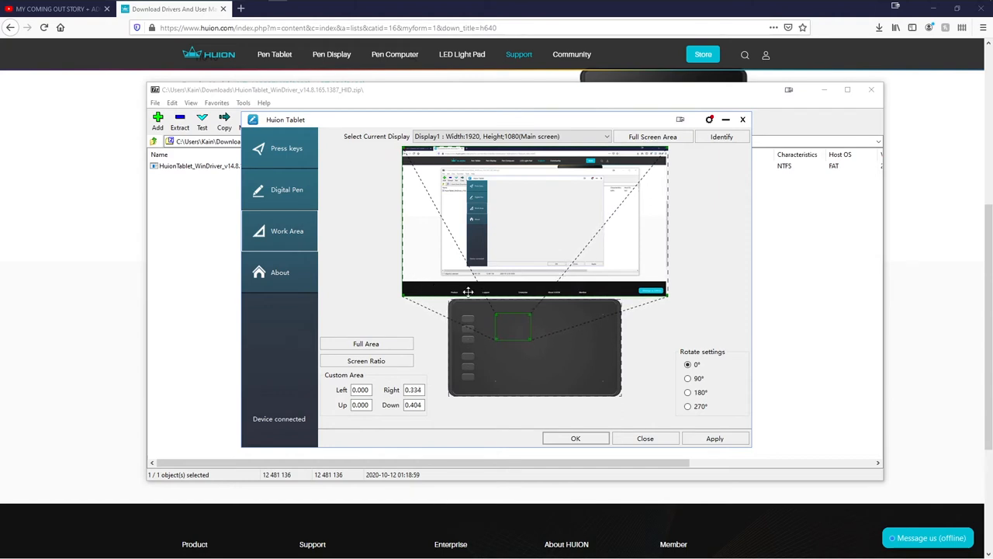
mouse_move(579, 239)
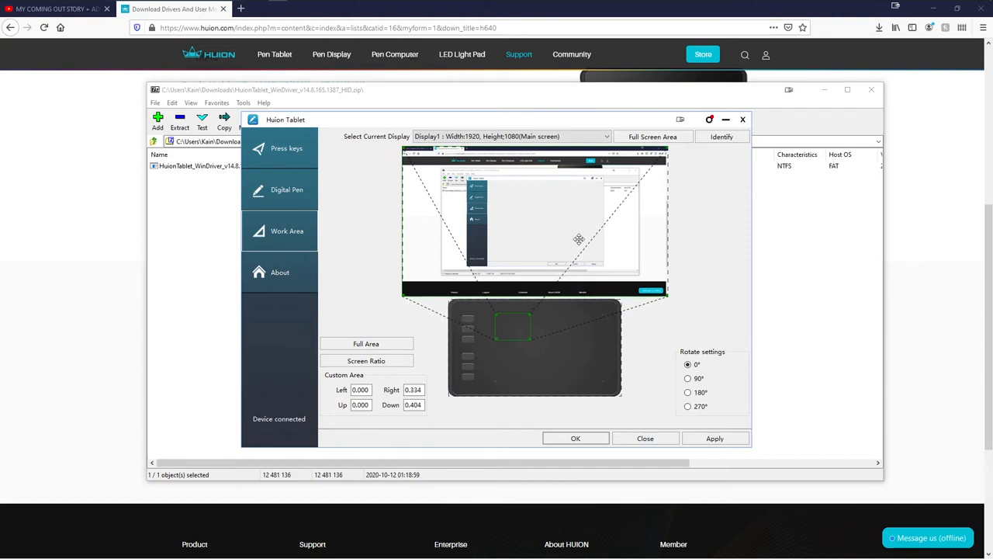
mouse_move(559, 292)
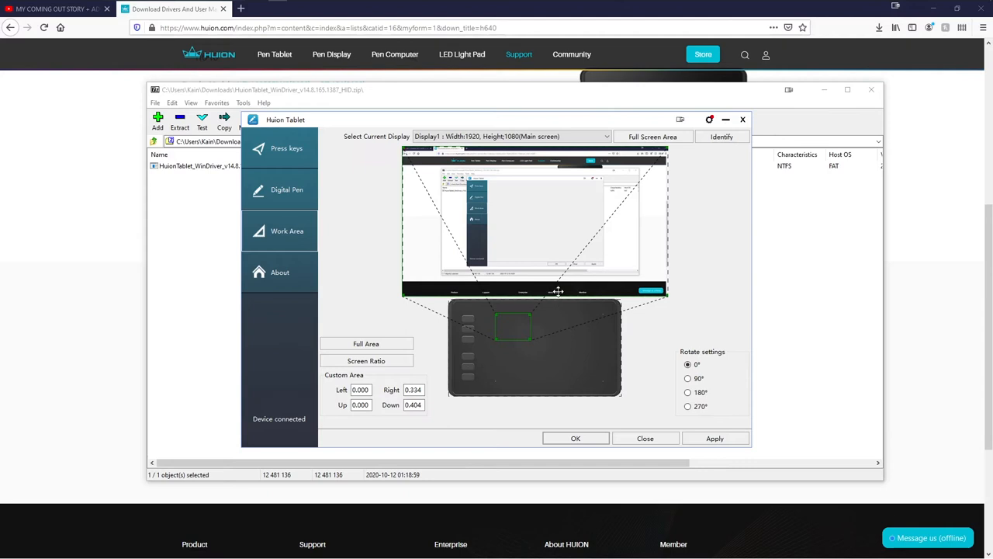
mouse_move(552, 295)
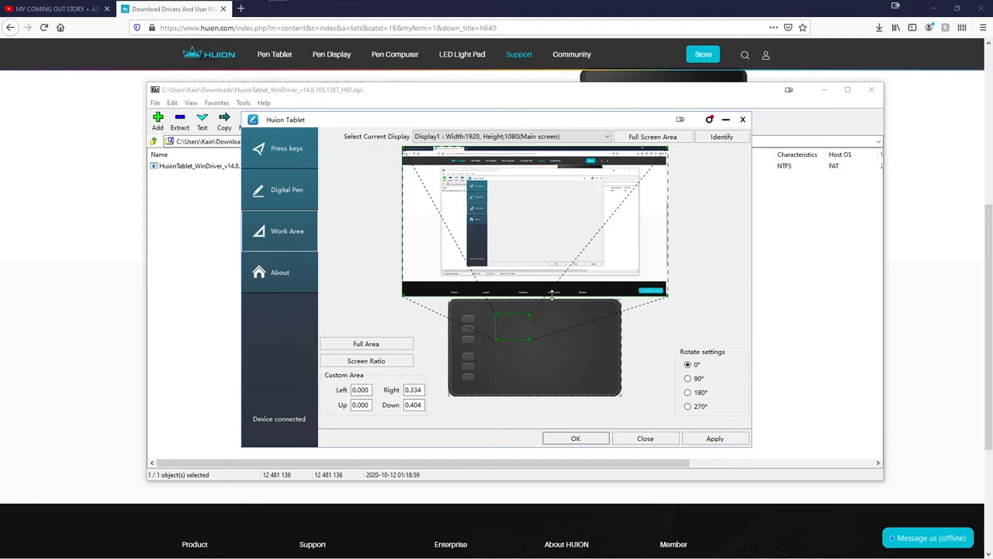
mouse_move(294, 158)
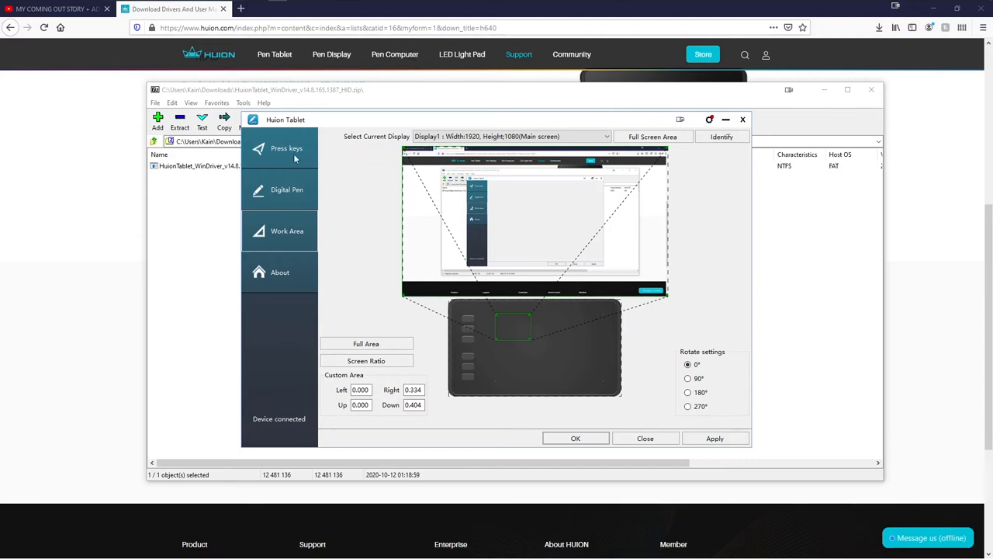
click(286, 149)
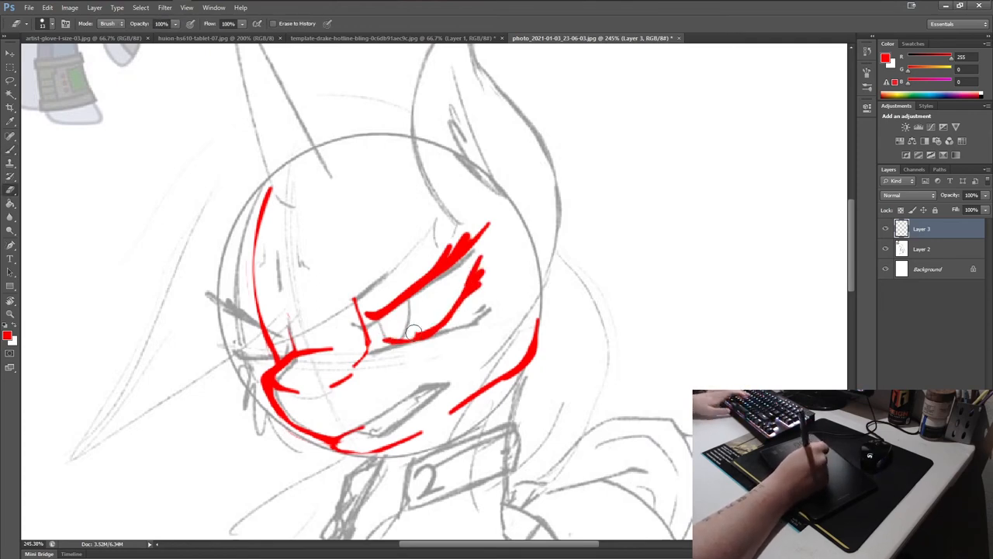
Trace red linework over the sketch's face, ear and head outline, panning down toward the torso
drag(388, 341, 310, 385)
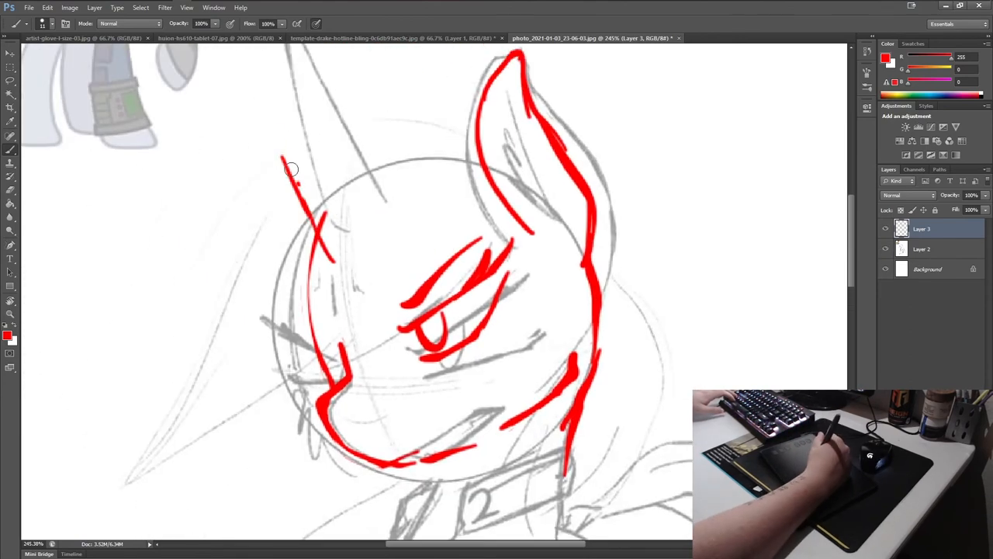
drag(295, 167, 193, 435)
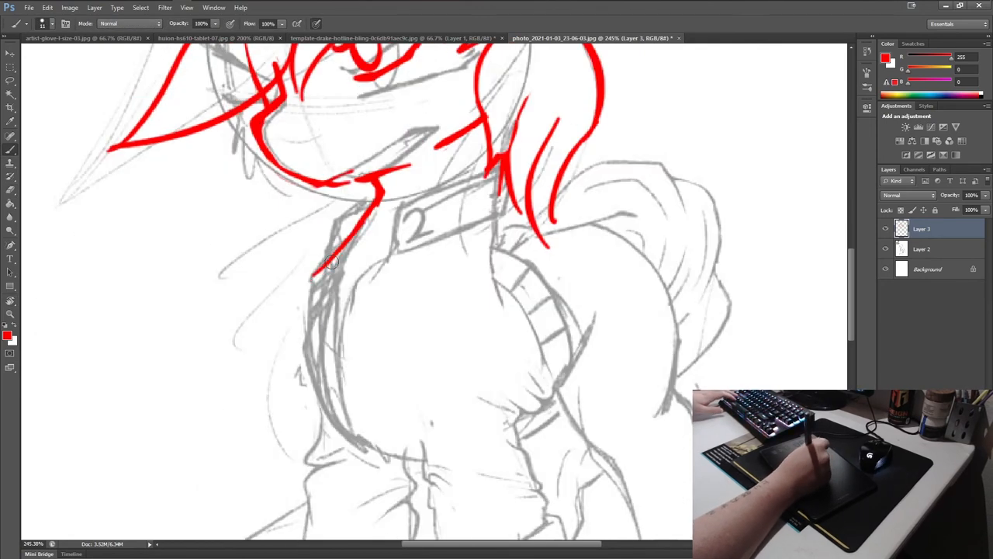
scroll(down, 3)
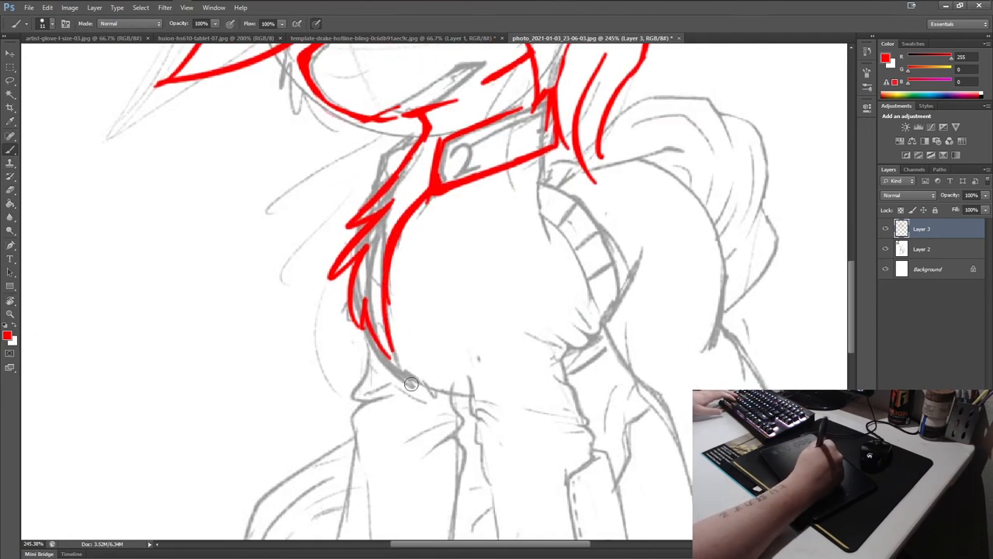
scroll(down, 3)
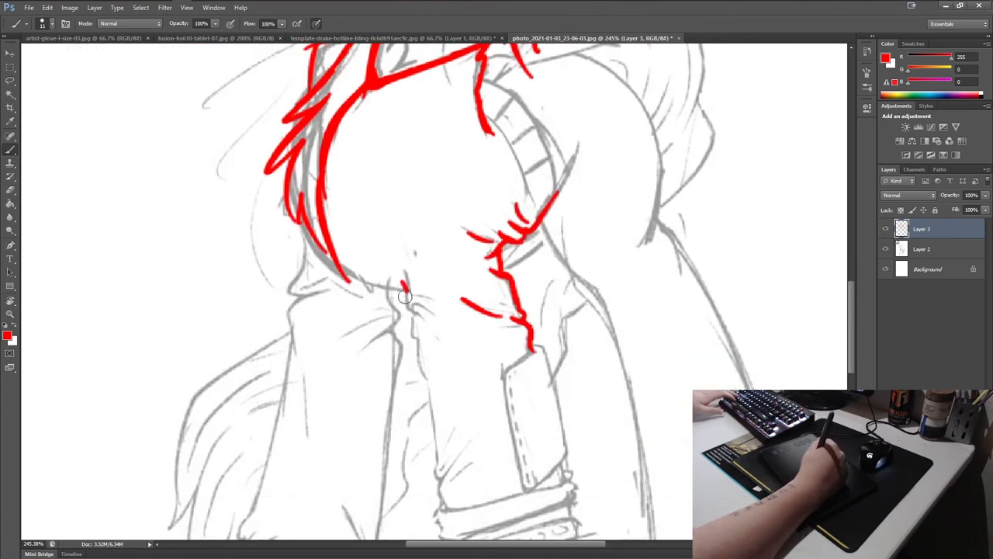
scroll(down, 3)
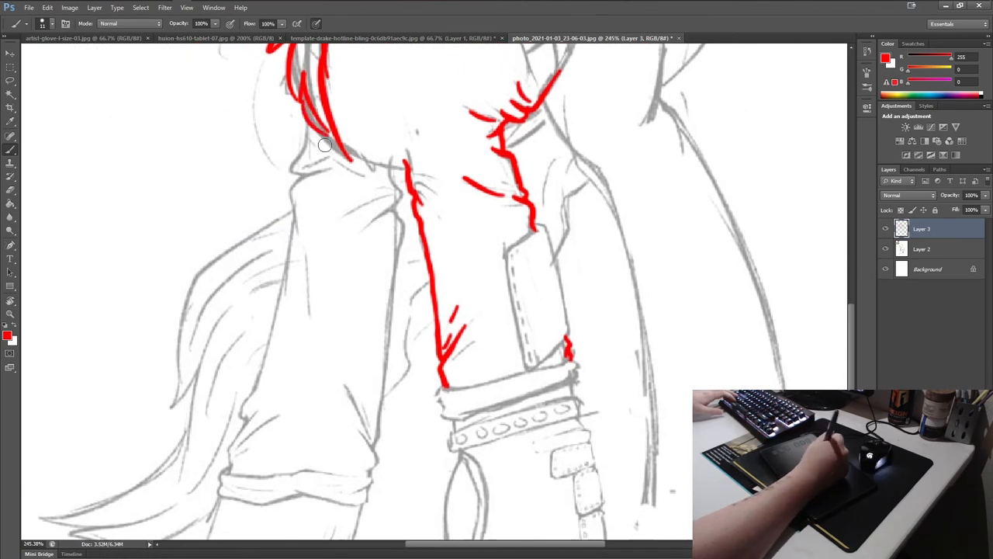
scroll(down, 3)
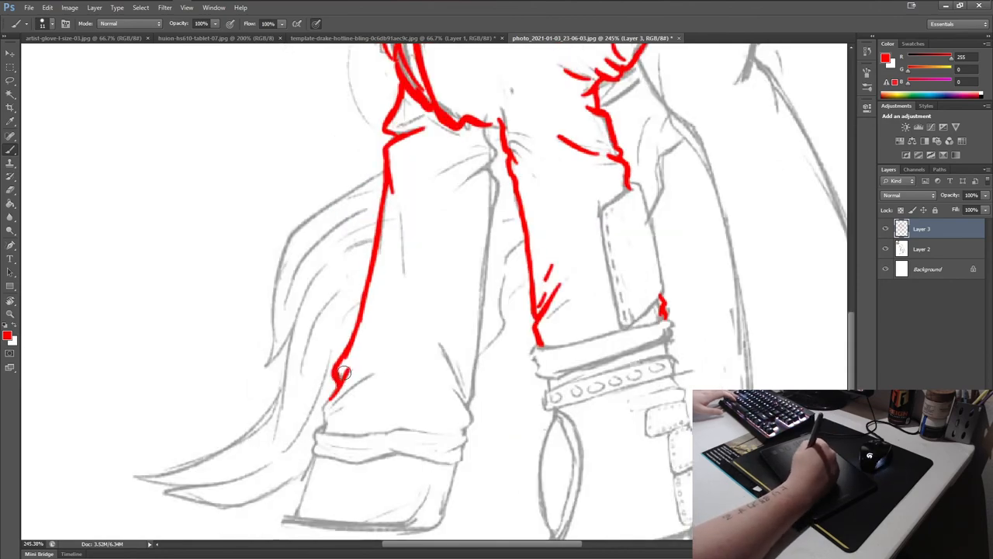